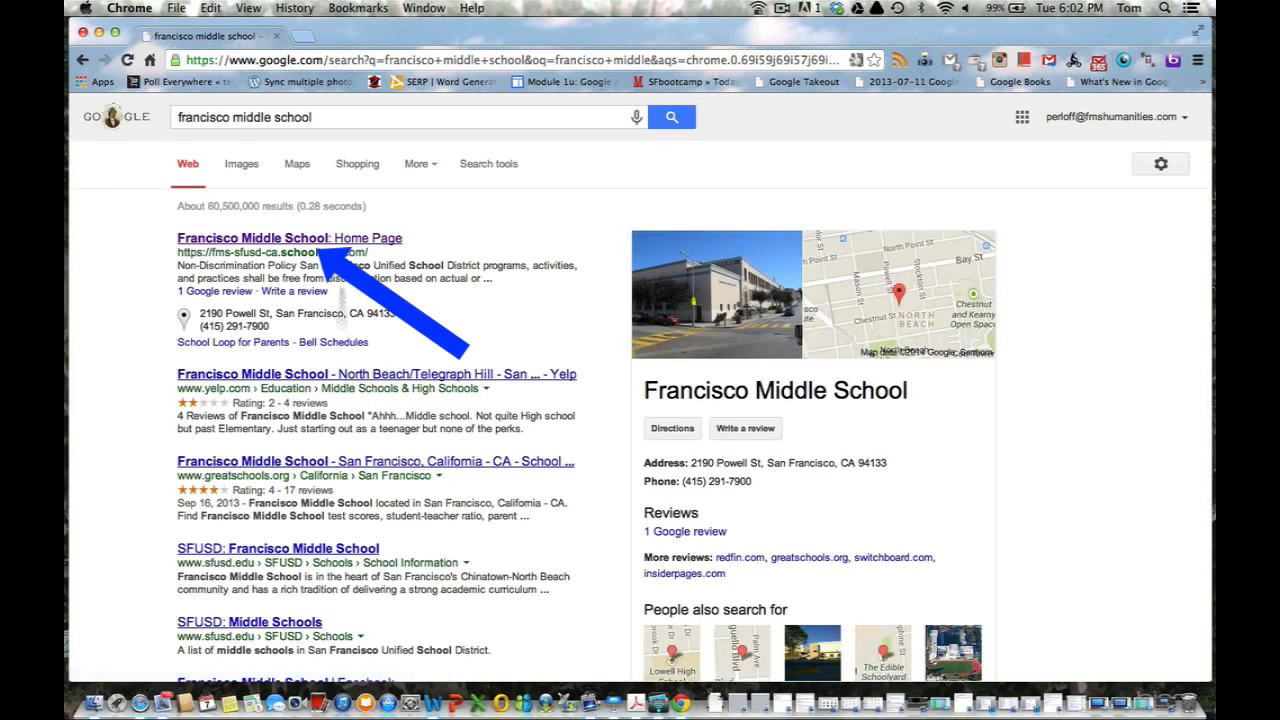
Follow the 'Francisco Middle School: Home Page' search result to the school site.
click(288, 238)
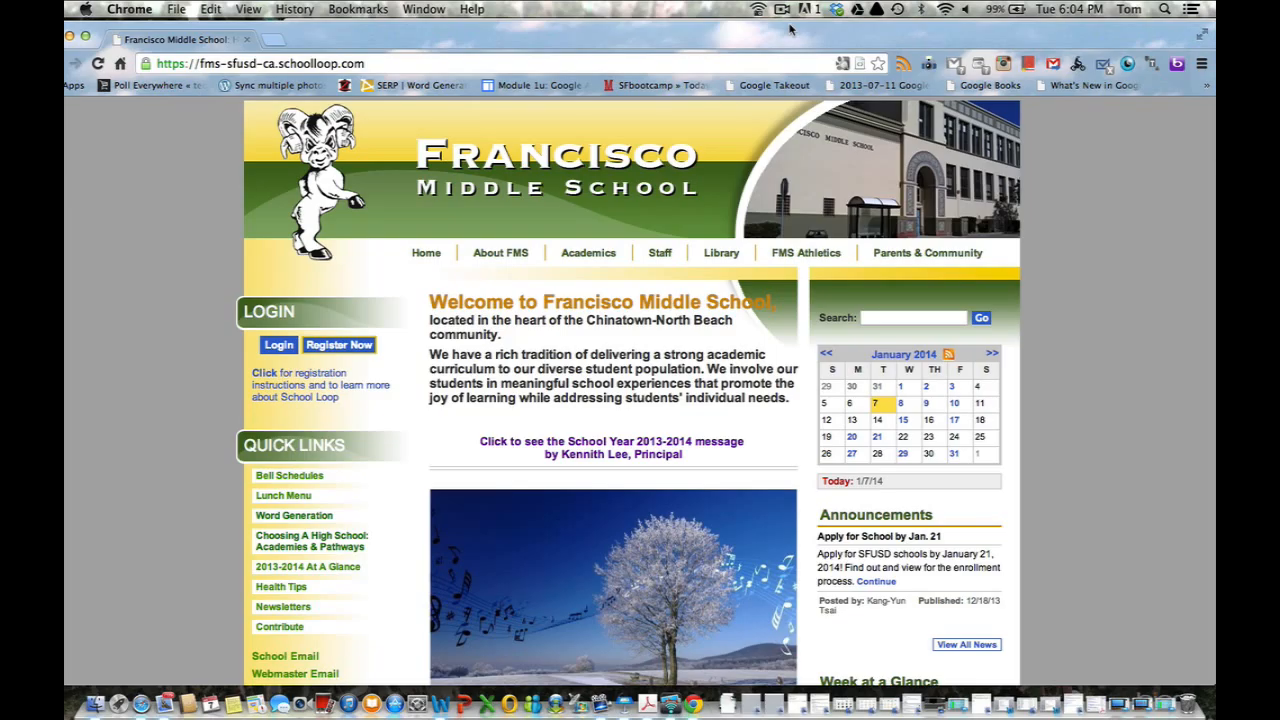
mouse_move(716, 236)
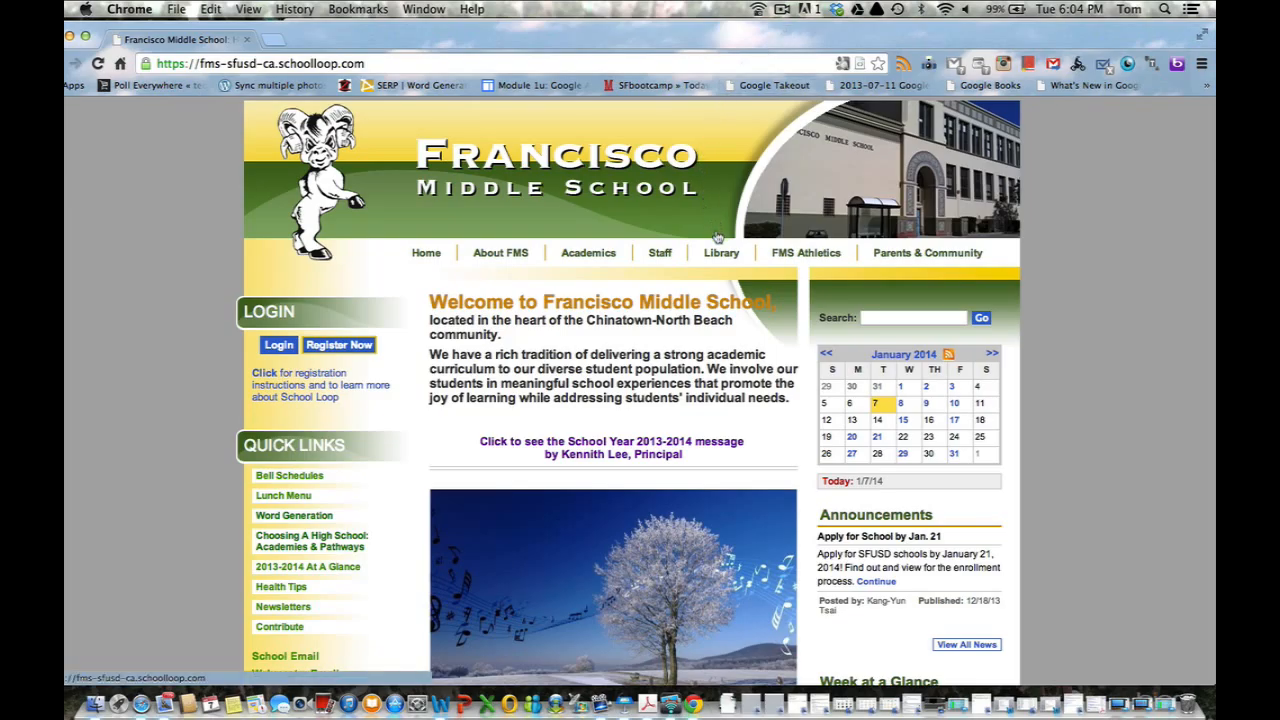
Reach the 6th Grade Projects page through the Library navigation menu.
click(720, 252)
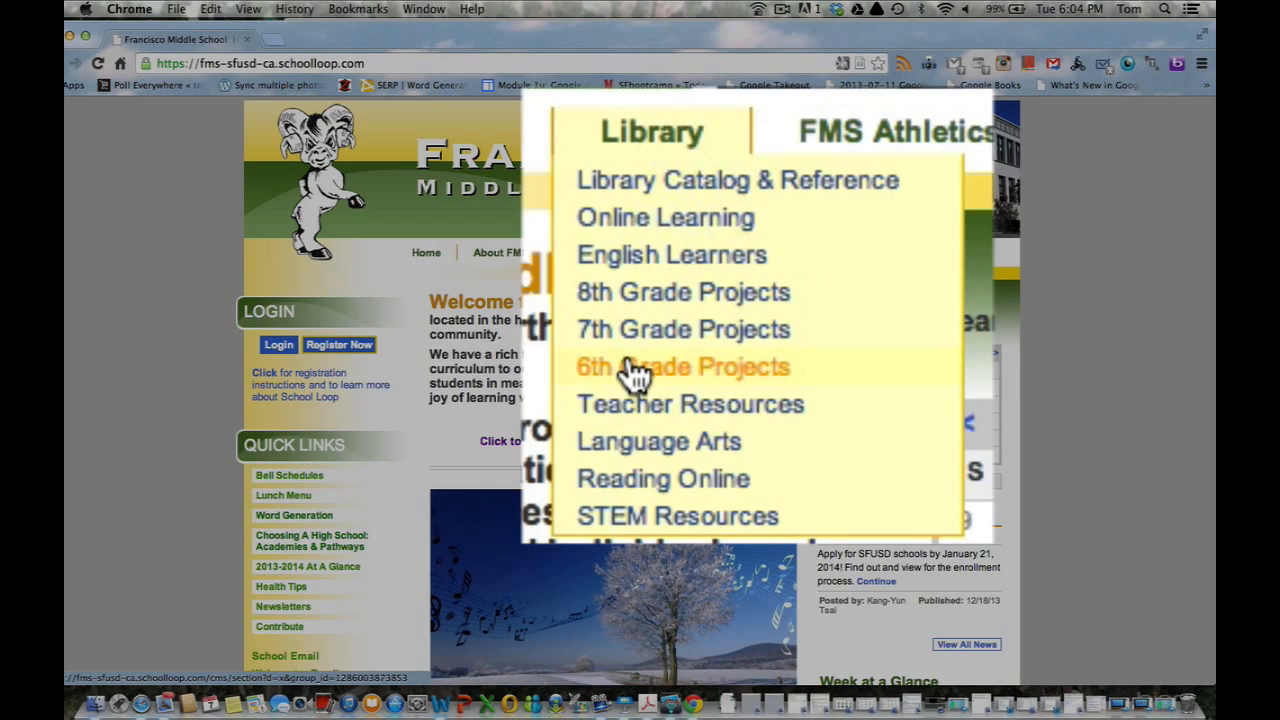
click(682, 366)
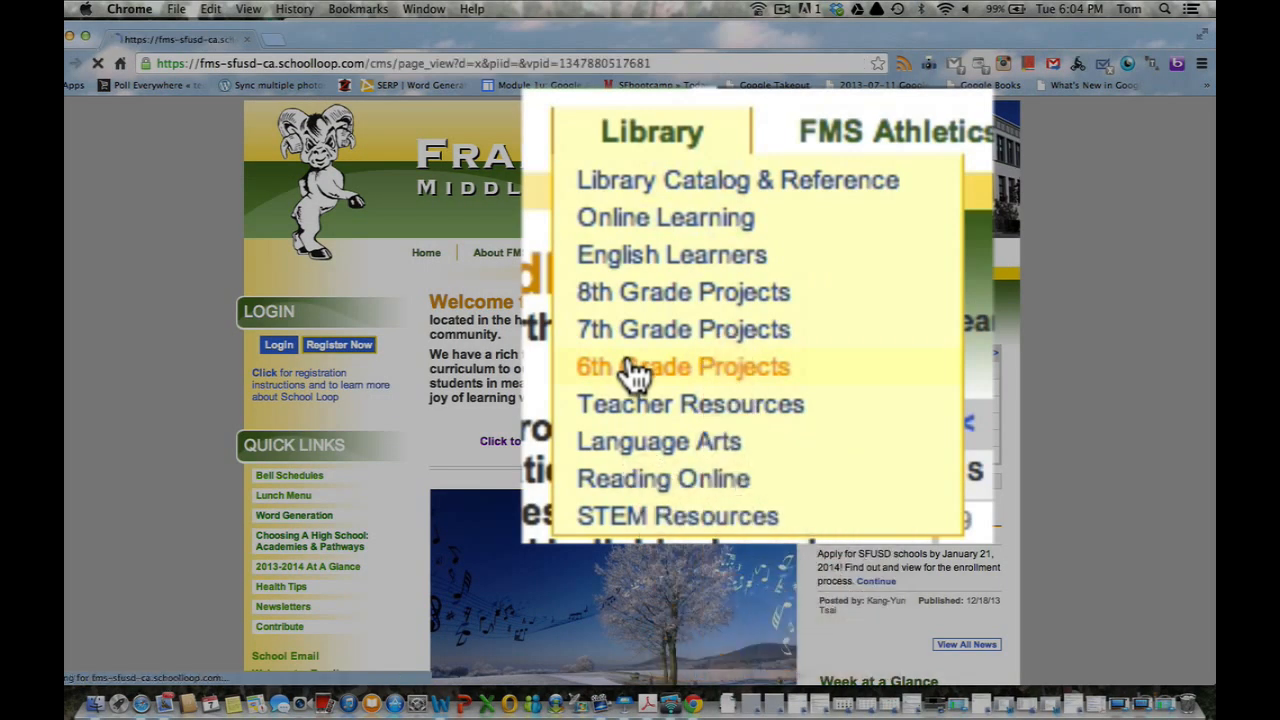
click(682, 368)
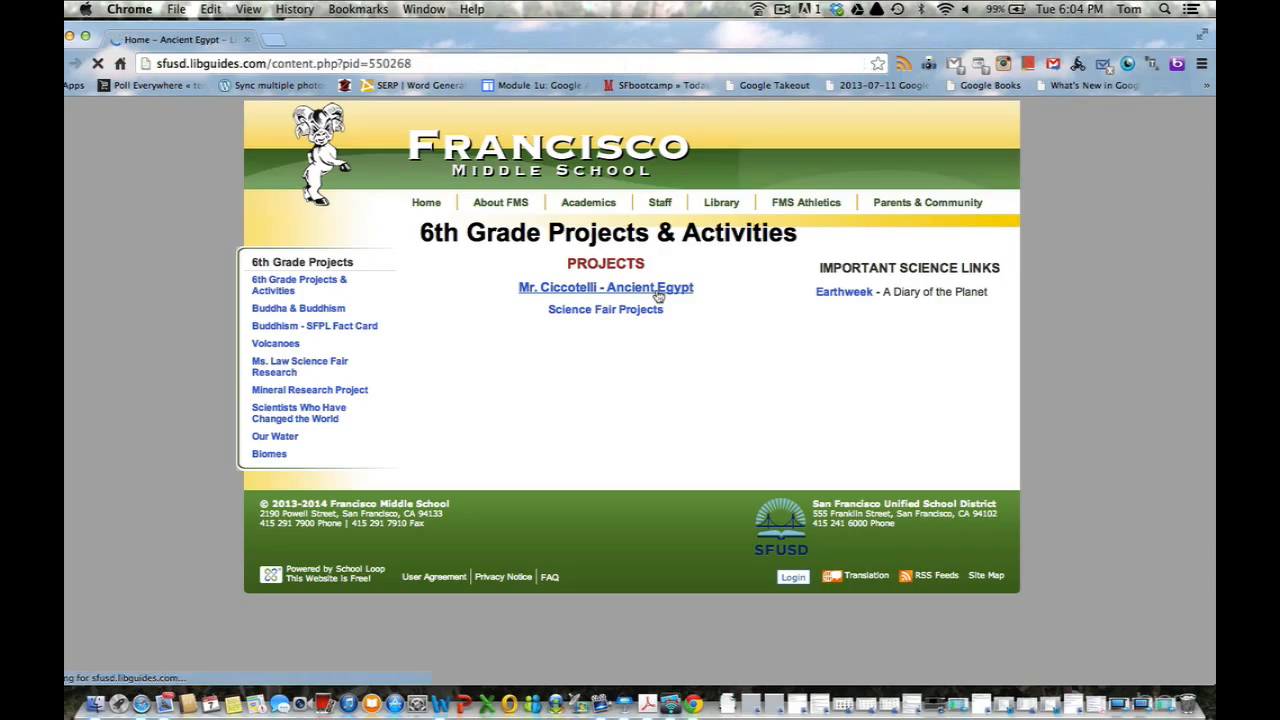
Enter the Ancient Egypt project page and follow its NoodleTools link.
click(604, 288)
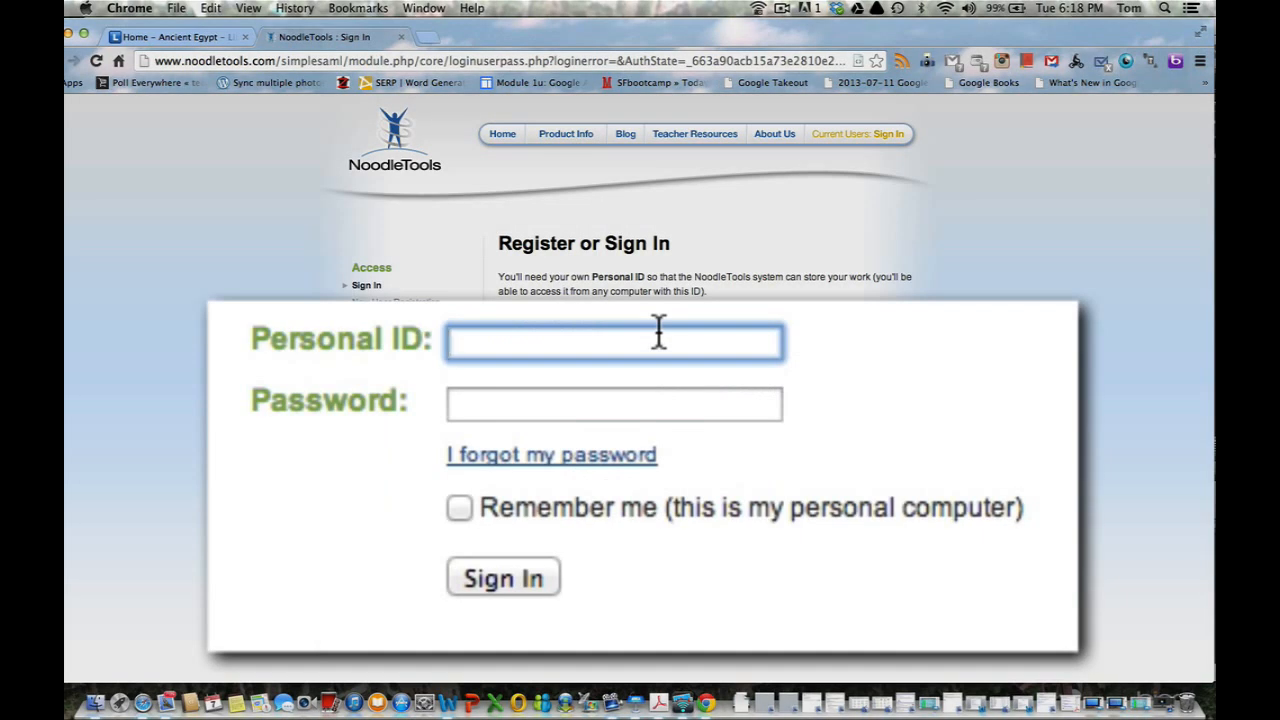
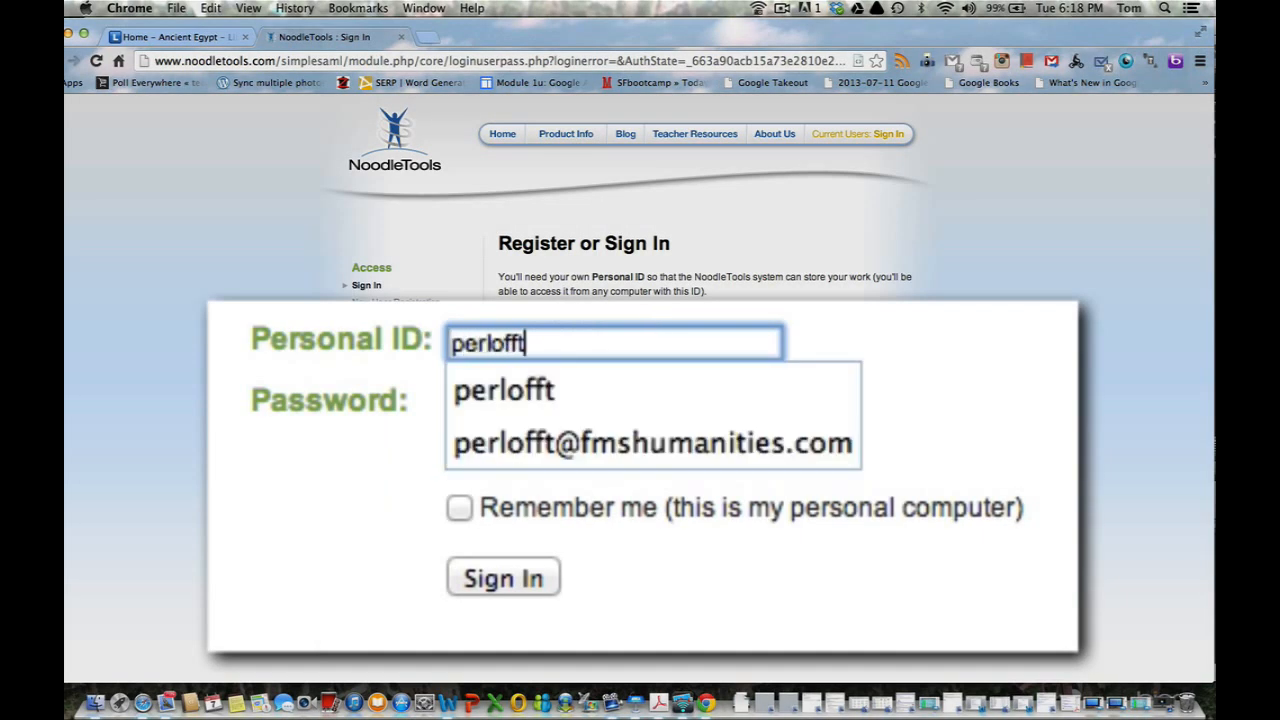
click(614, 404)
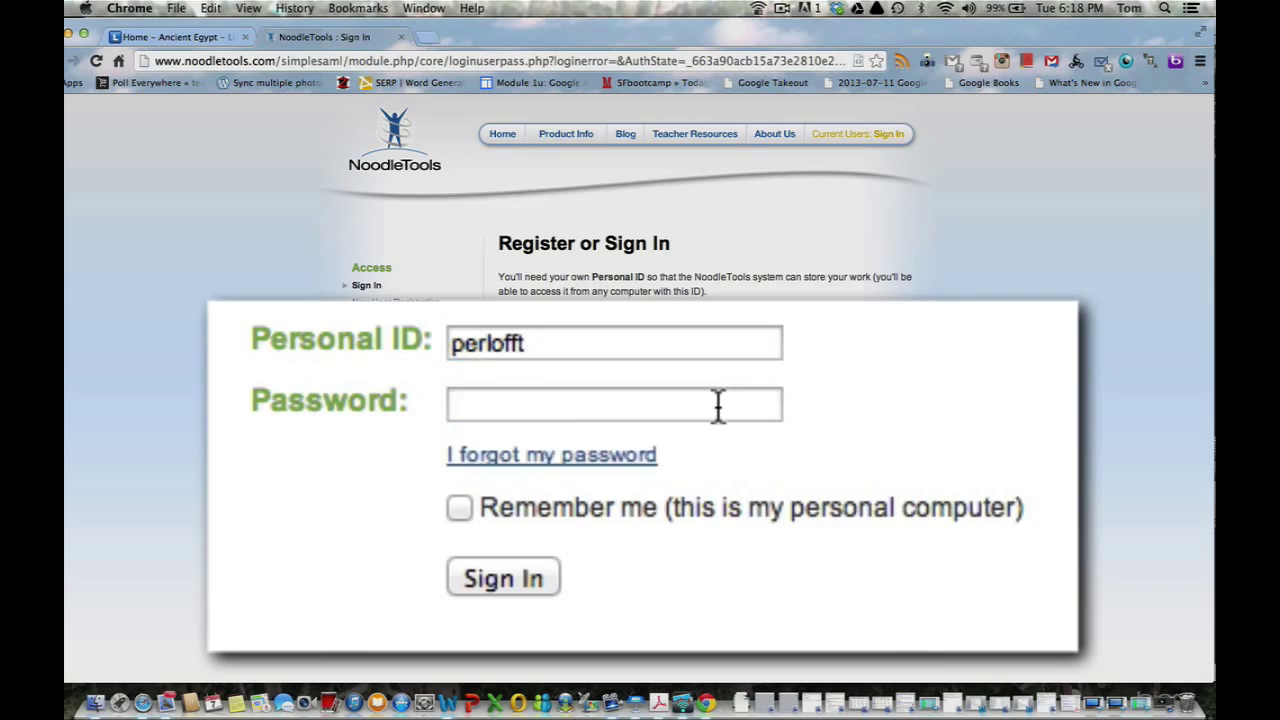
text(••)
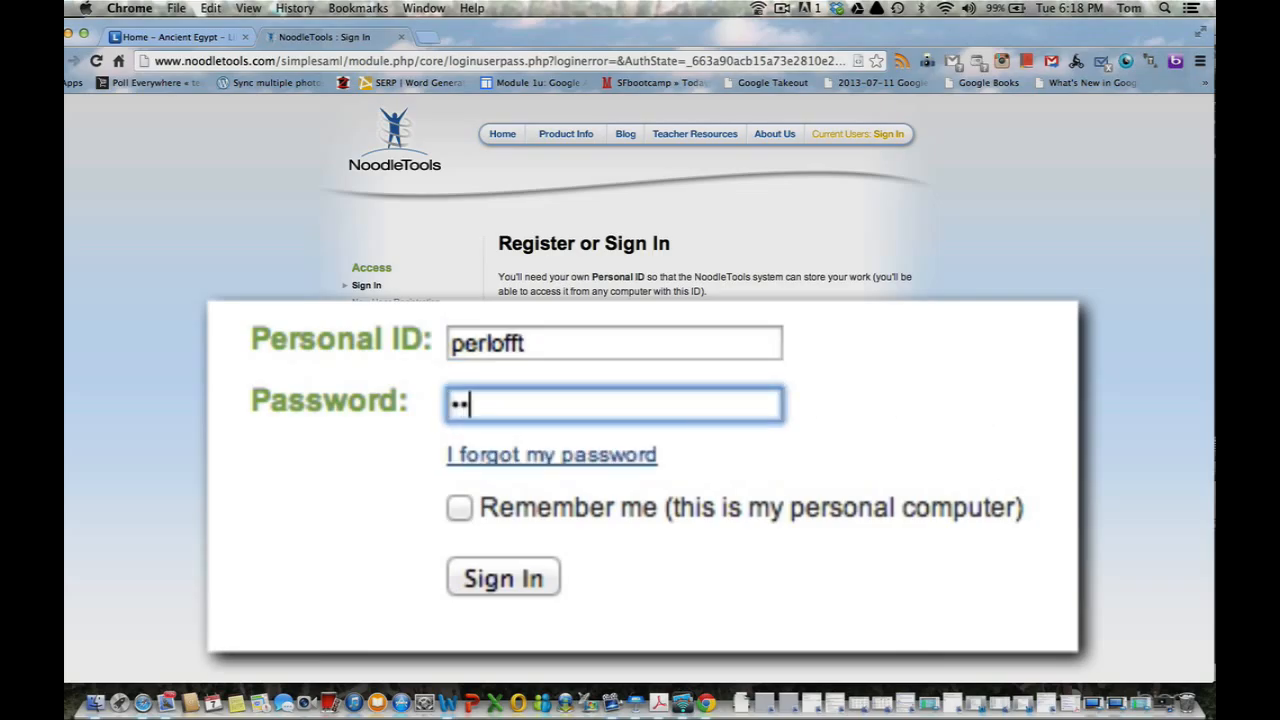
text(password)
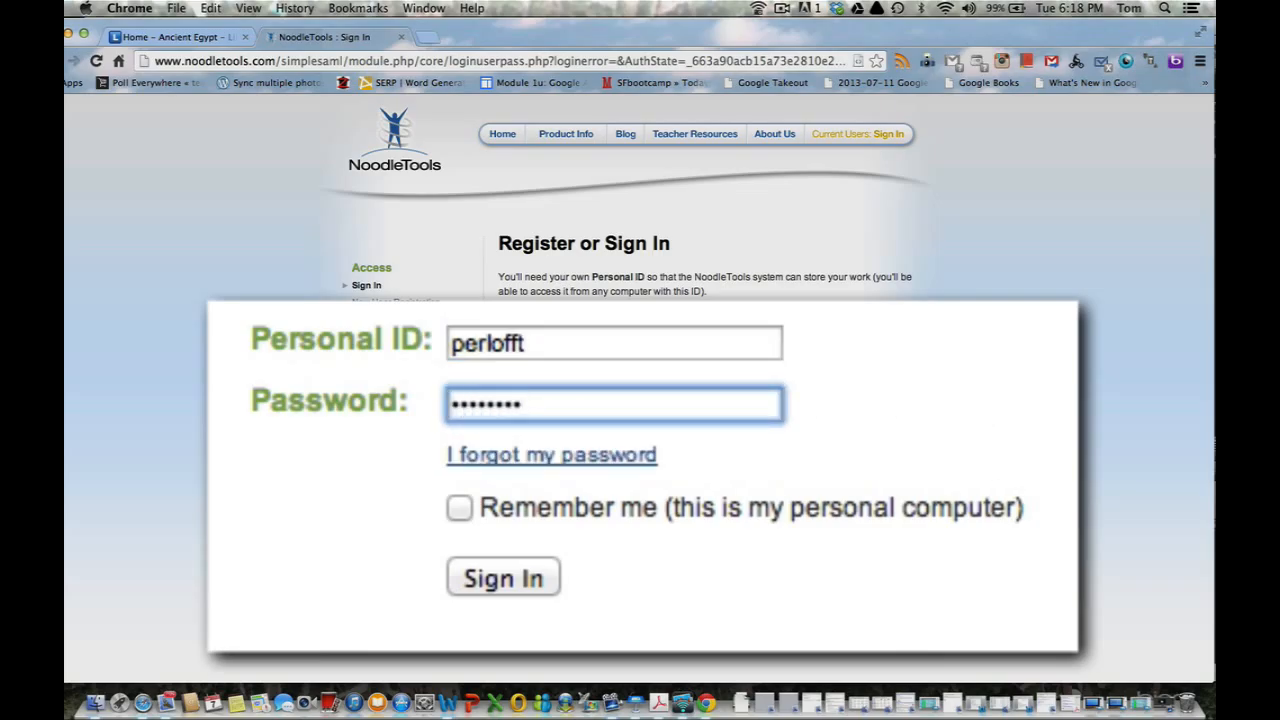
click(504, 576)
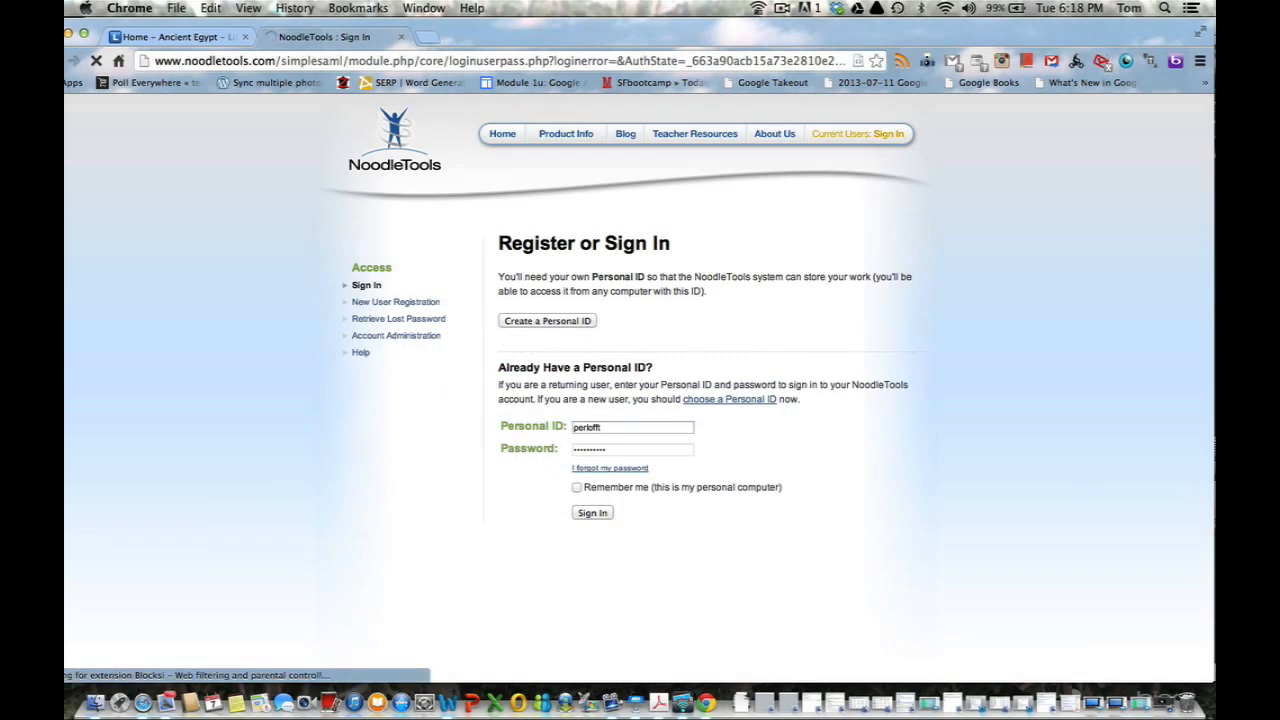
click(592, 512)
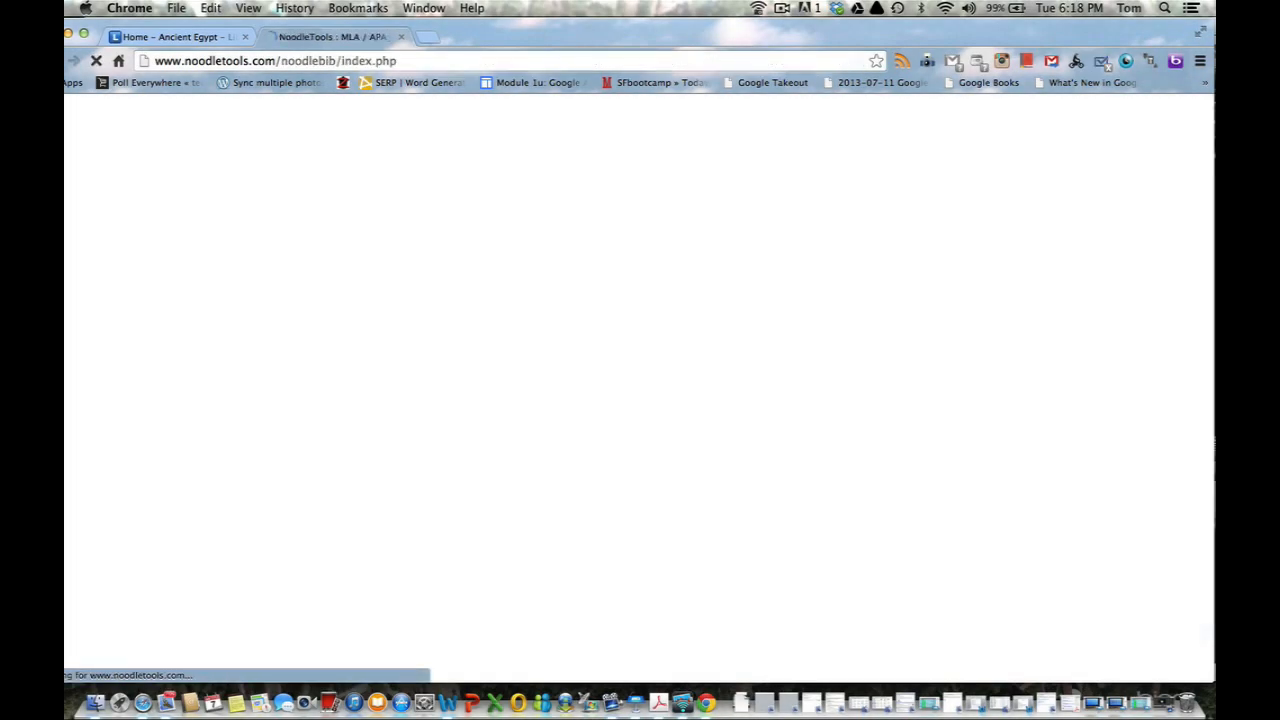